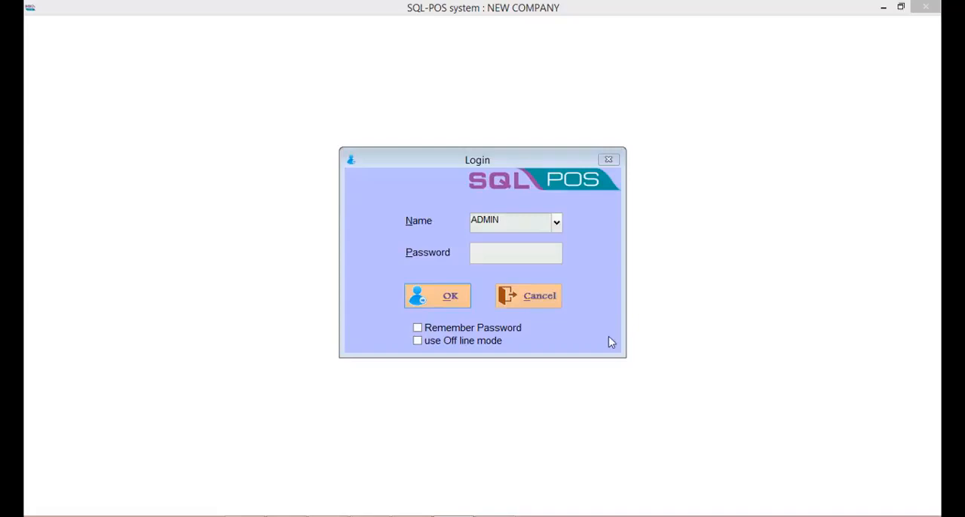
- Confirm the login as ADMIN to open the main menu
{"action": "left_click", "coordinate": [436, 295]}
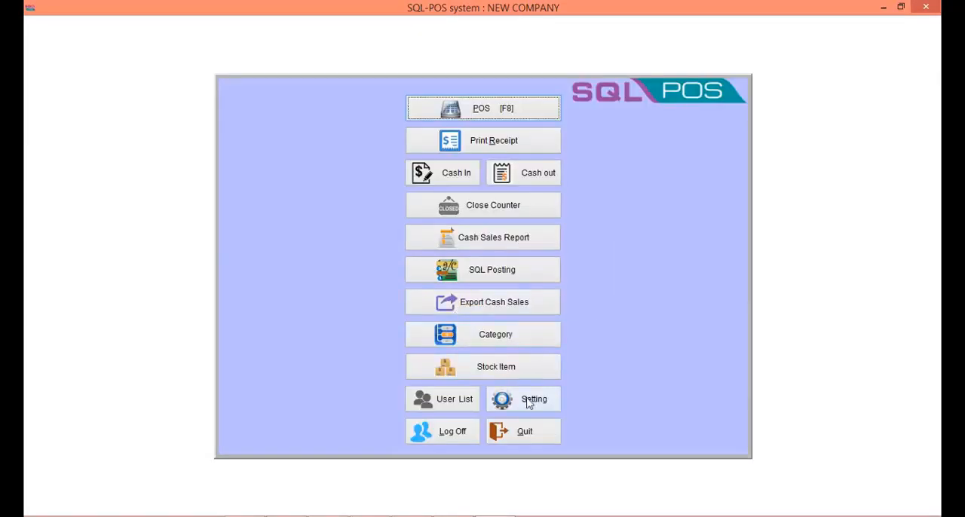
- Set With Sub Item to Yes in the POS Screen settings and save
{"action": "left_click", "coordinate": [531, 399]}
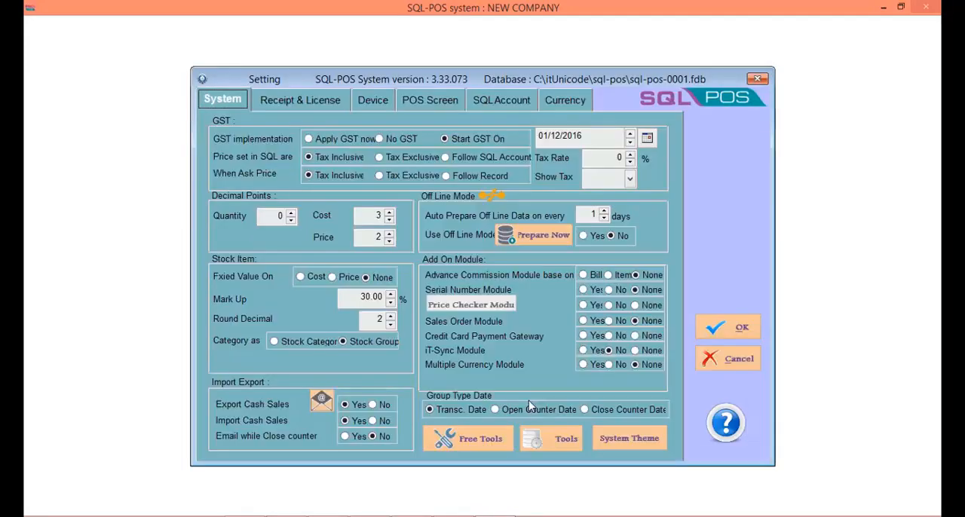
{"action": "left_click", "coordinate": [428, 99]}
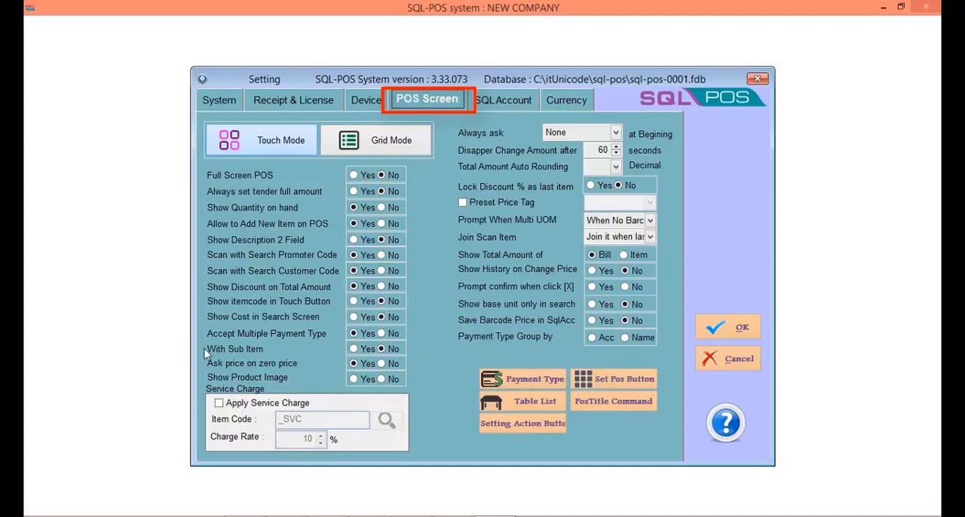
{"action": "left_click", "coordinate": [352, 348]}
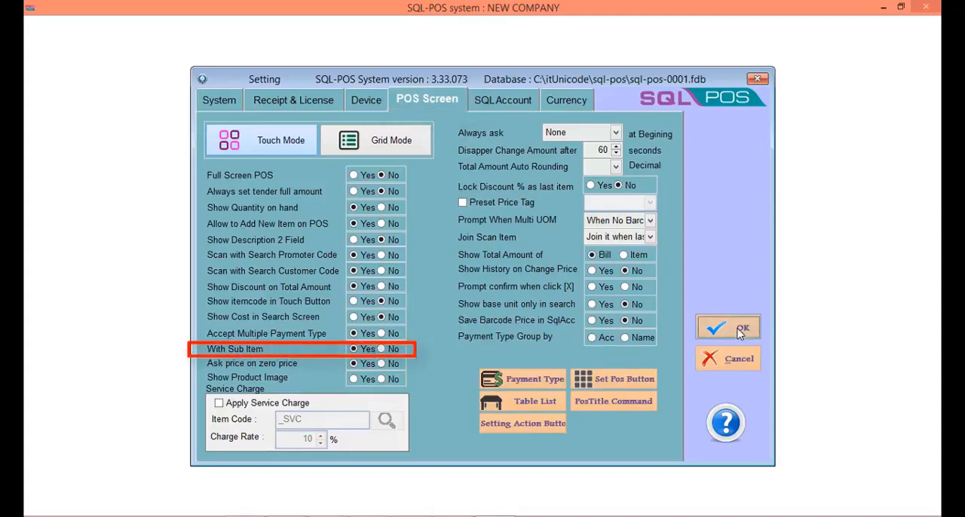
{"action": "left_click", "coordinate": [727, 328]}
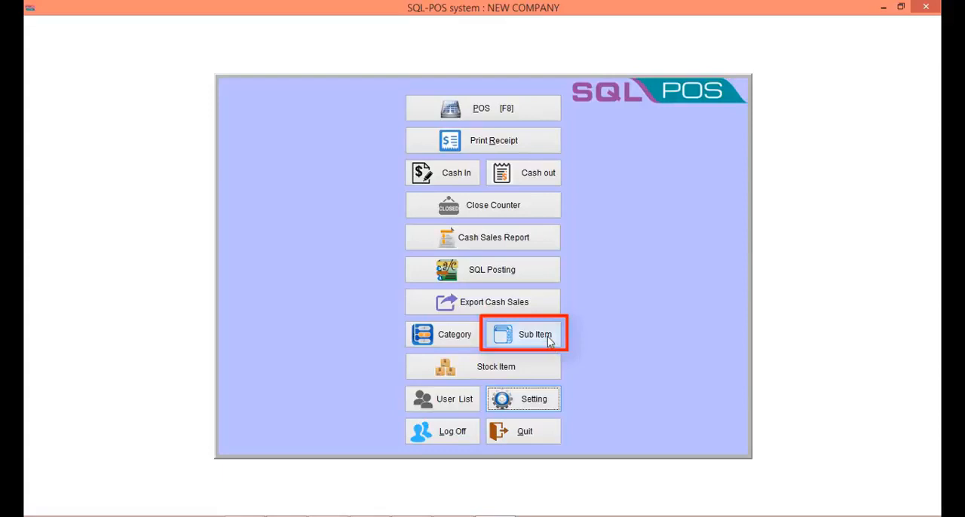
- Start the I8 ACCESSORIES group and add accessories including IPHONE CHARGER
{"action": "left_click", "coordinate": [531, 333]}
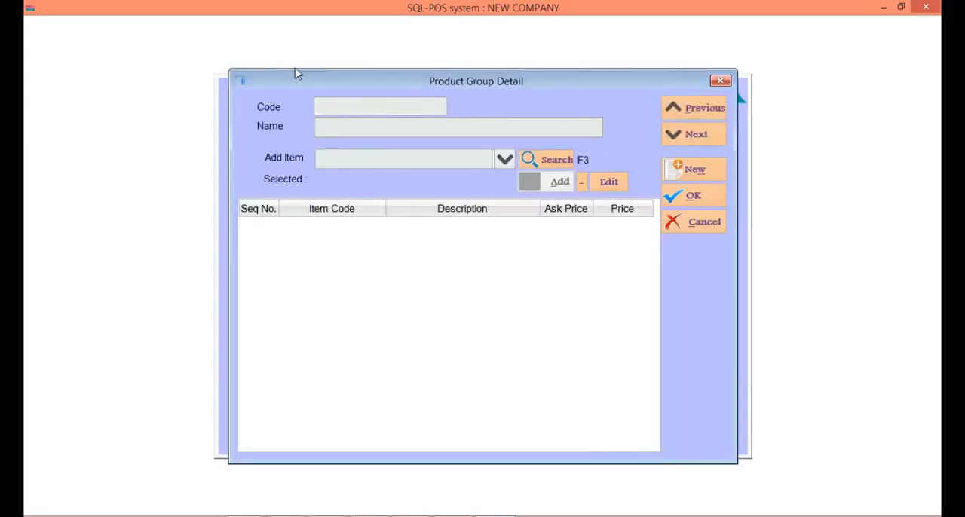
{"action": "type", "text": "I8 ACCESSORIES"}
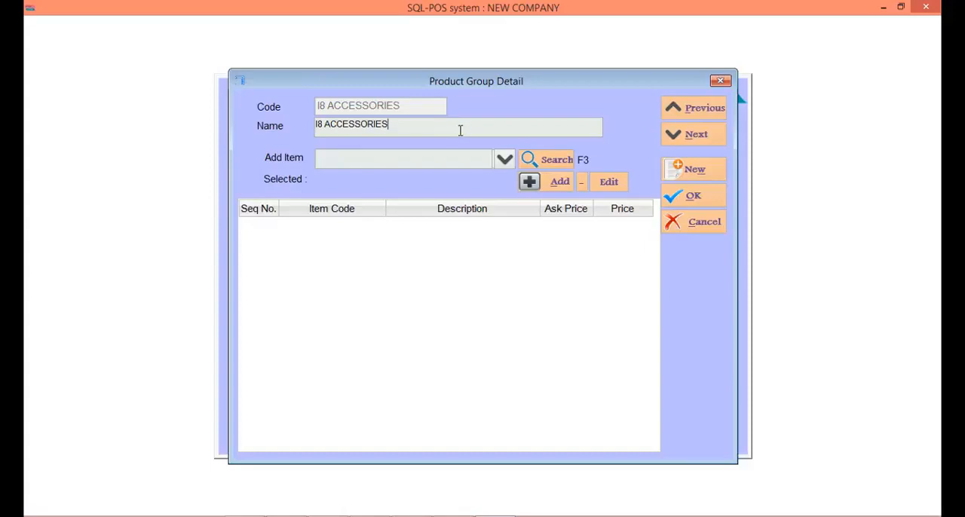
{"action": "mouse_move", "coordinate": [513, 169]}
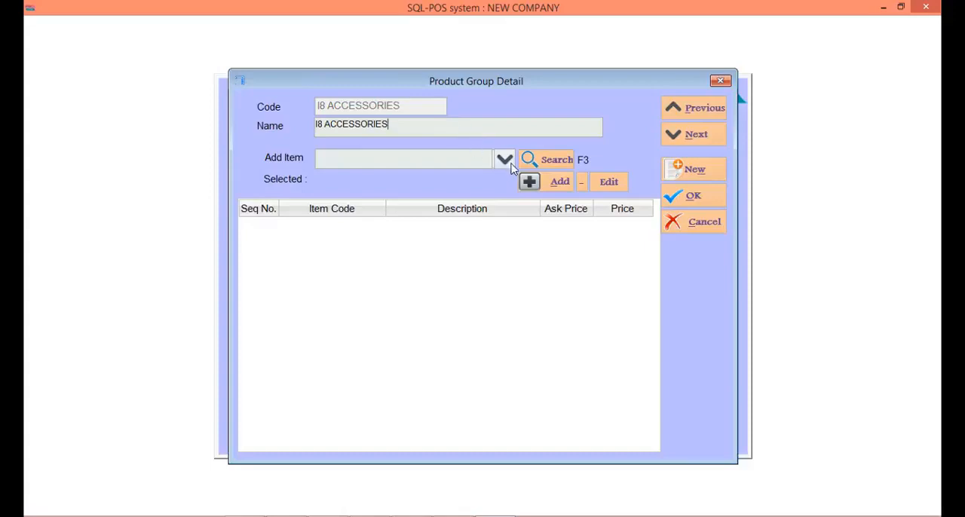
{"action": "left_click", "coordinate": [504, 159]}
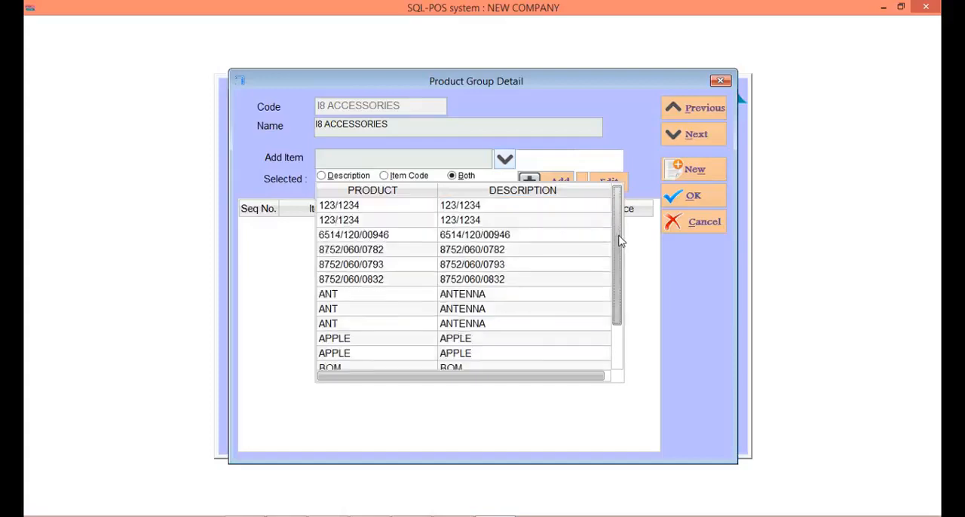
{"action": "scroll", "scroll_direction": "down", "scroll_amount": 3}
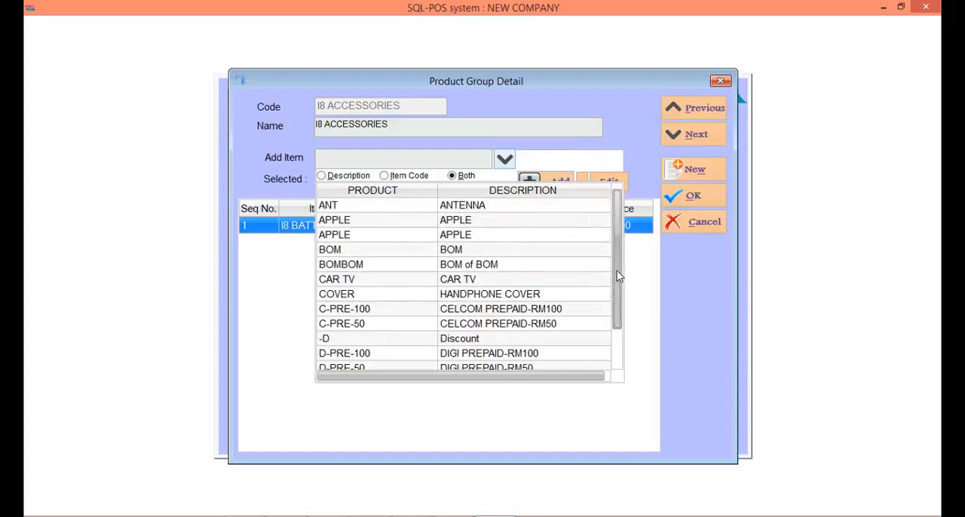
{"action": "scroll", "scroll_direction": "down", "scroll_amount": 3}
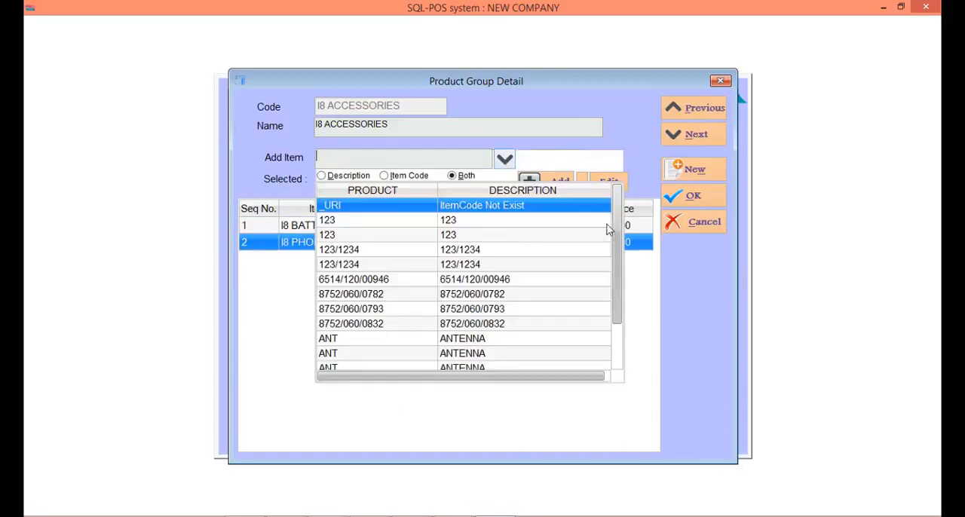
{"action": "scroll", "scroll_direction": "down", "scroll_amount": 3}
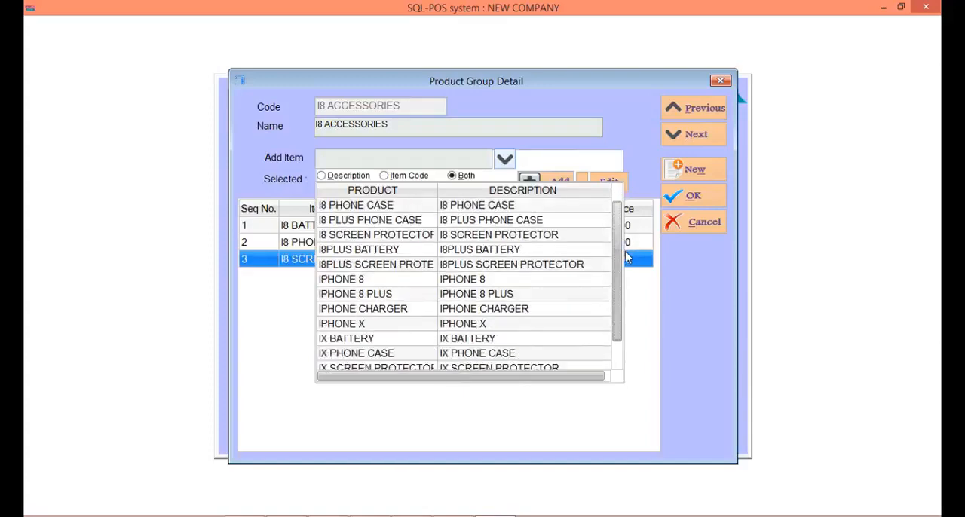
{"action": "left_click", "coordinate": [363, 309]}
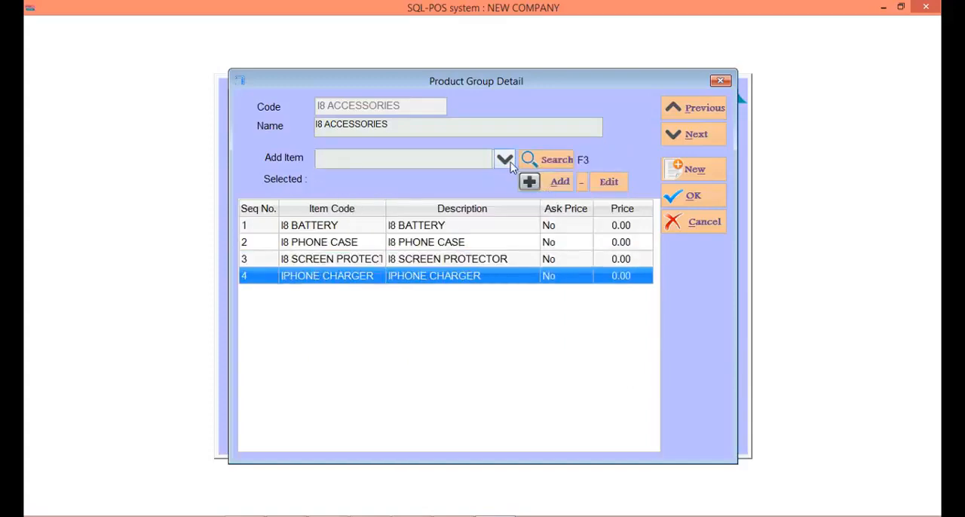
{"action": "left_click", "coordinate": [504, 159]}
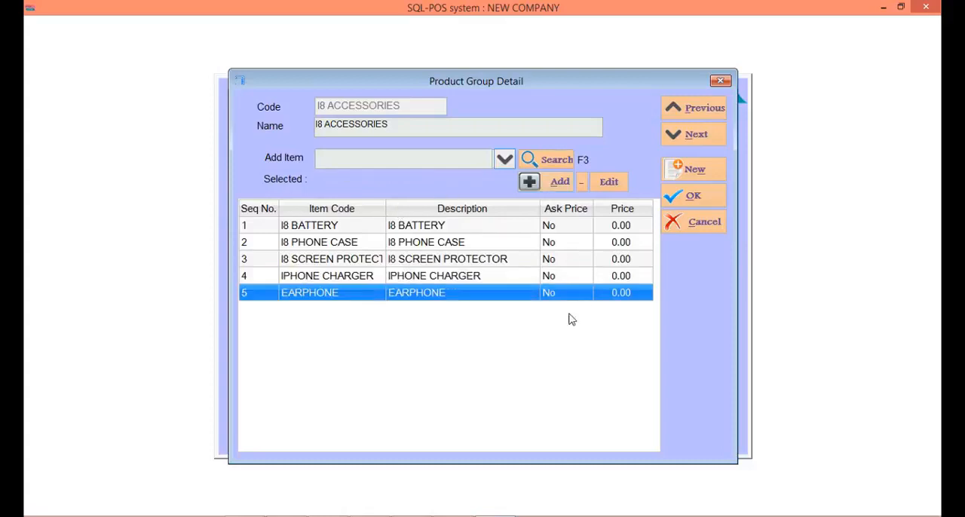
{"action": "mouse_move", "coordinate": [698, 198]}
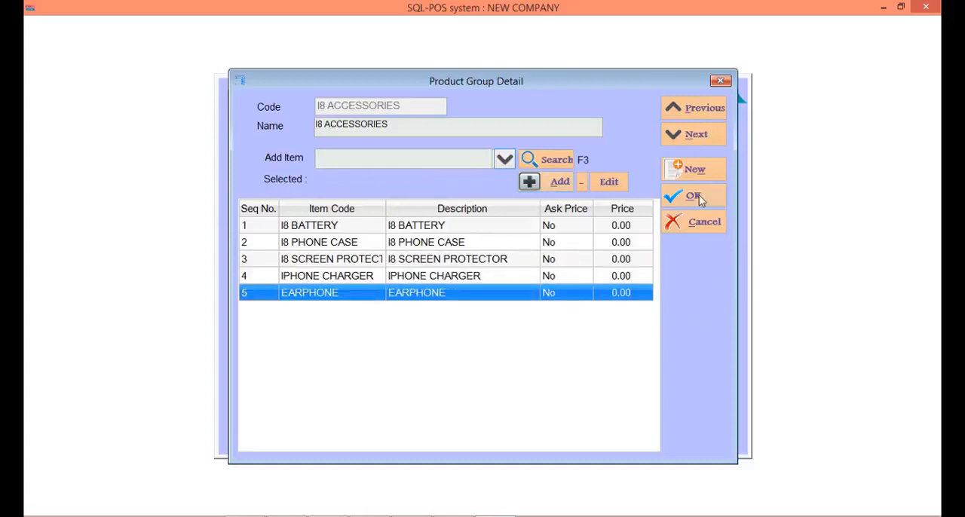
- Save I8 ACCESSORIES and name a new group I8 PLUS ACCESSORIES
{"action": "left_click", "coordinate": [694, 195]}
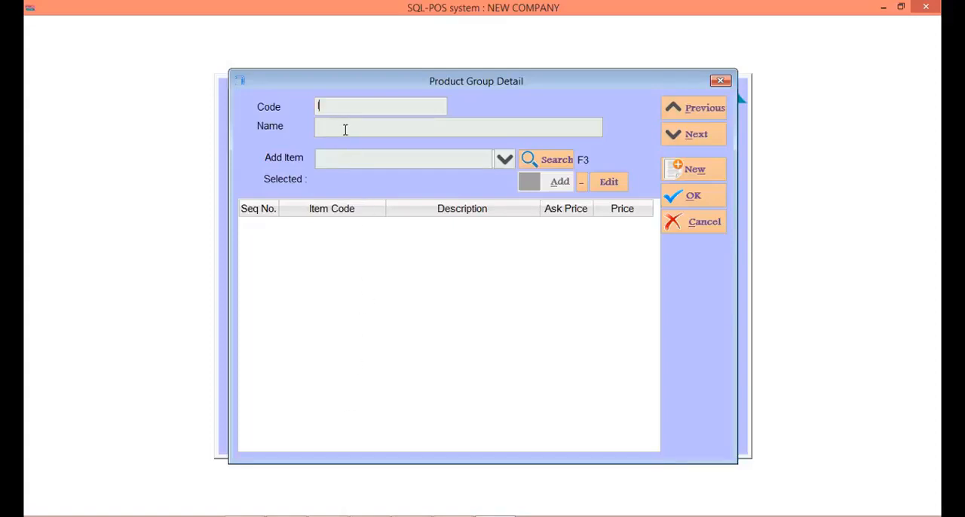
{"action": "type", "text": "I8 PLUS"}
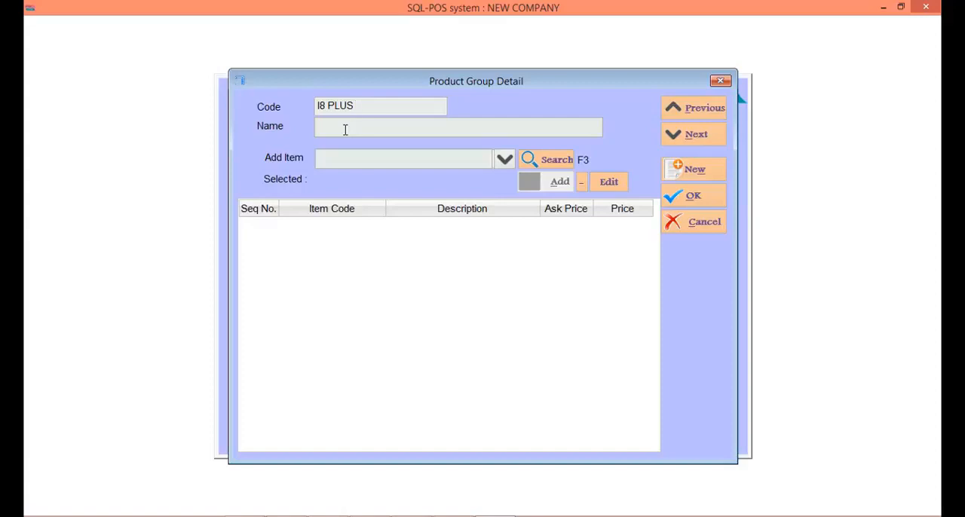
{"action": "type", "text": "ACCESSORI"}
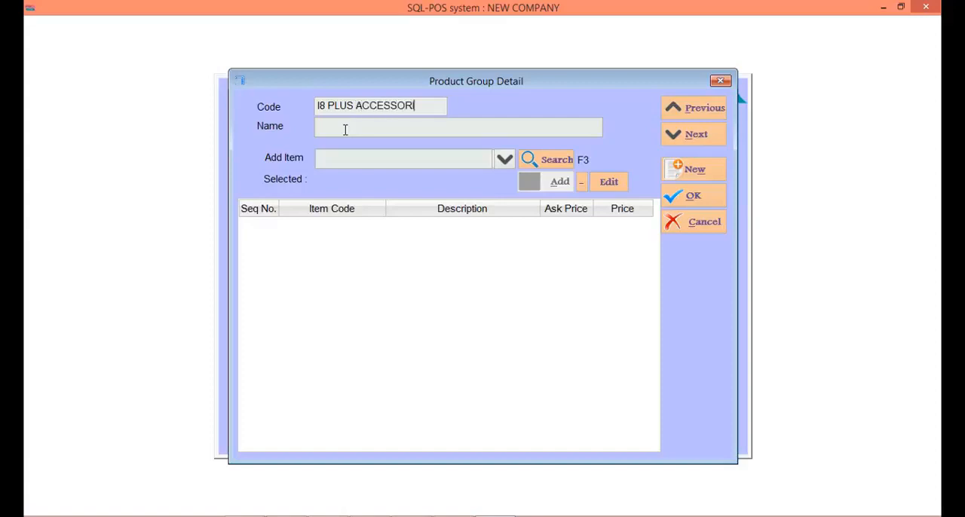
{"action": "type", "text": "IES"}
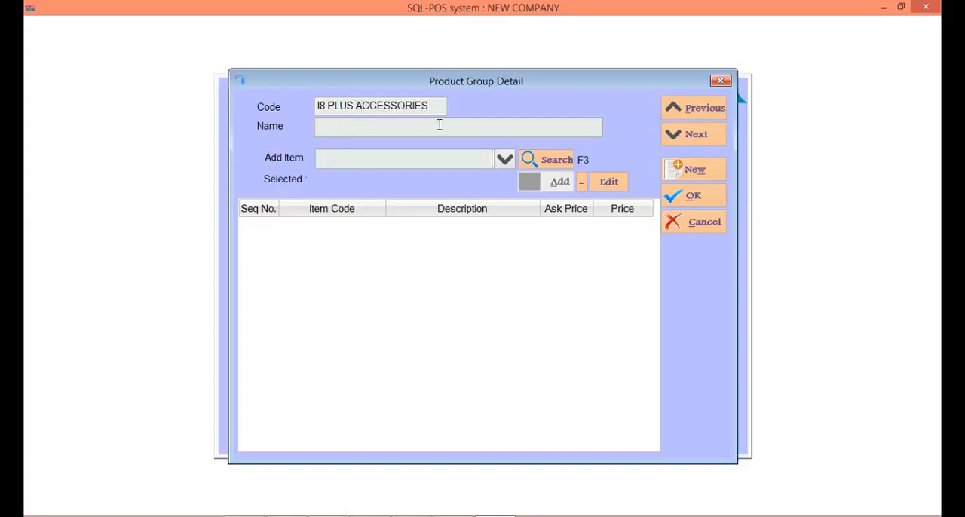
- Add I8 PLUS PHONE CASE and the other accessories to I8 PLUS ACCESSORIES
{"action": "left_click", "coordinate": [504, 159]}
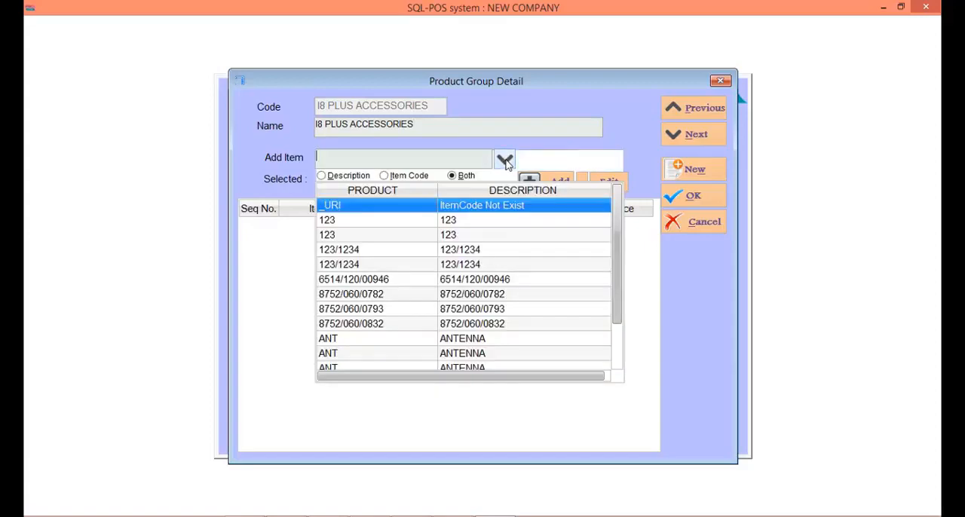
{"action": "scroll", "scroll_direction": "down", "scroll_amount": 3}
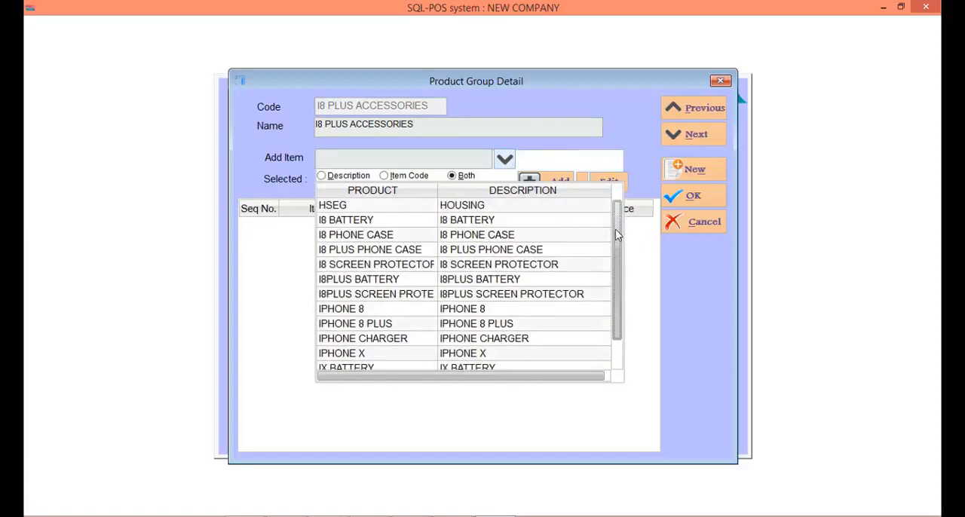
{"action": "left_click", "coordinate": [369, 249]}
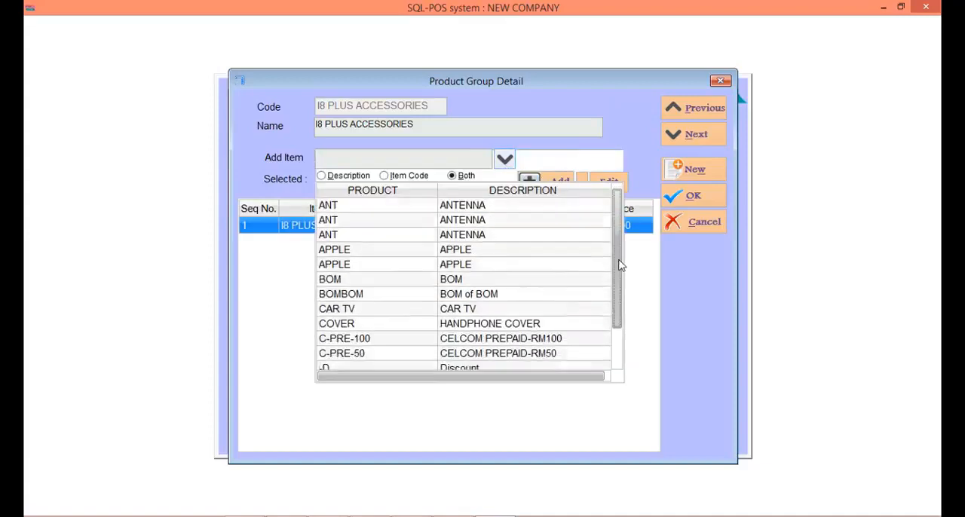
{"action": "scroll", "scroll_direction": "down", "scroll_amount": 3}
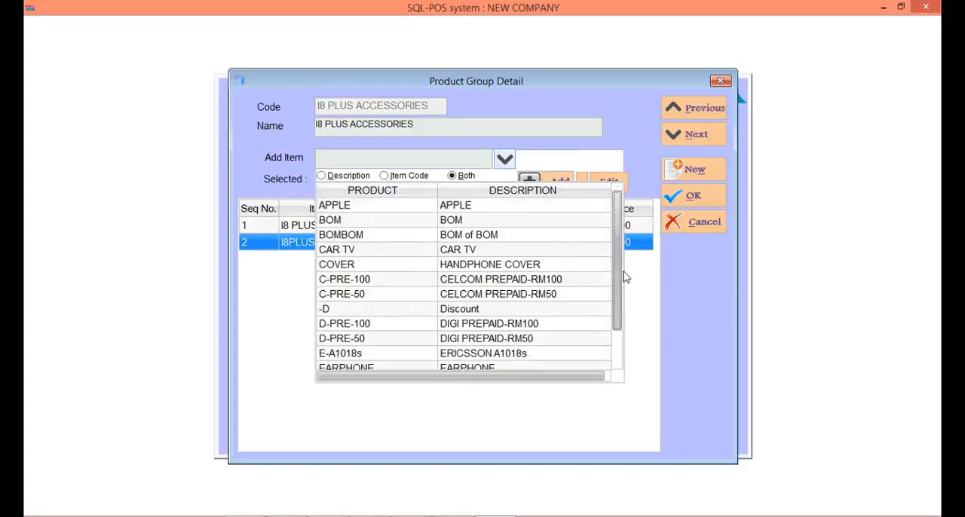
{"action": "scroll", "scroll_direction": "down", "scroll_amount": 3}
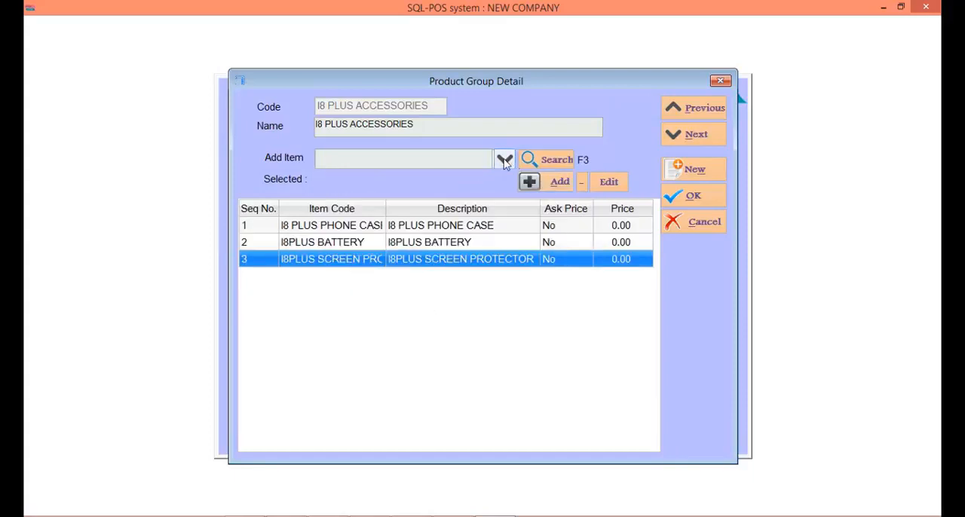
{"action": "left_click", "coordinate": [503, 158]}
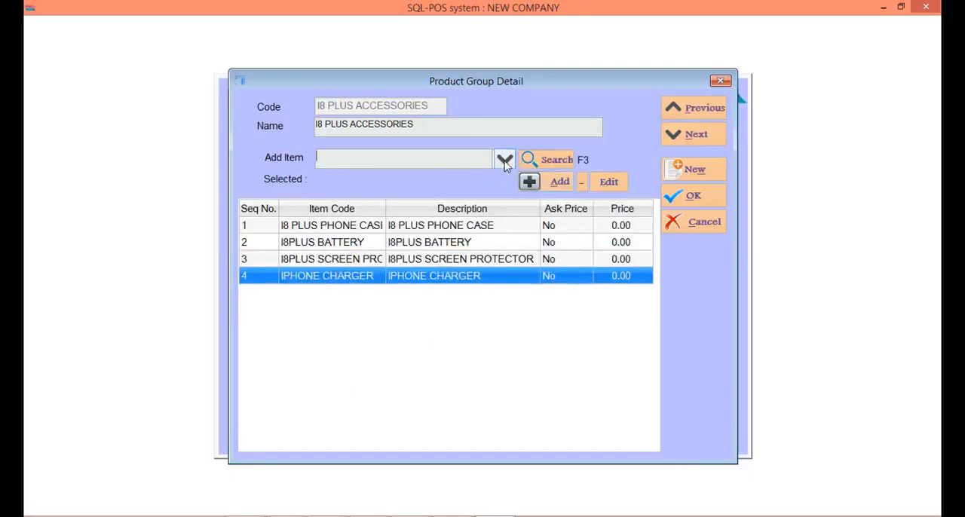
{"action": "left_click", "coordinate": [504, 158]}
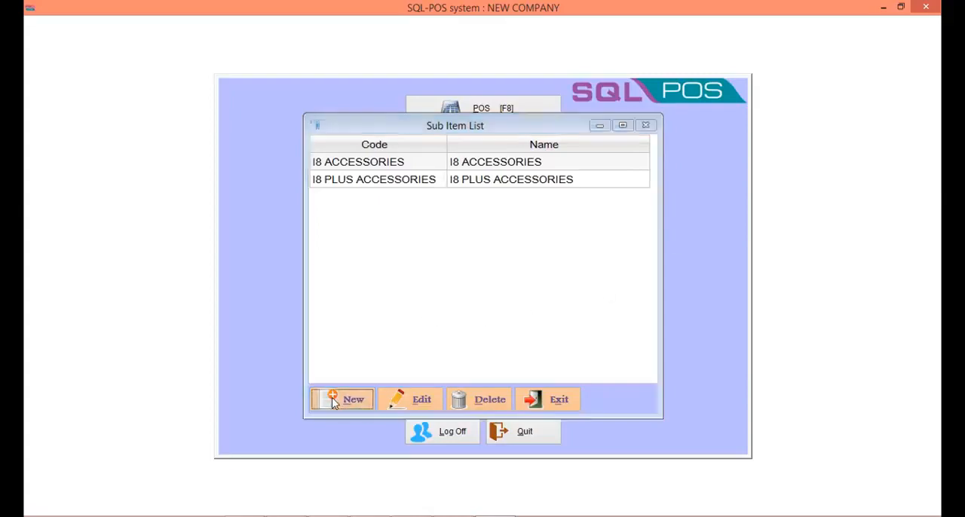
- Create IX ACCESSORIES, add the remaining accessories, and save the group
{"action": "left_click", "coordinate": [342, 400]}
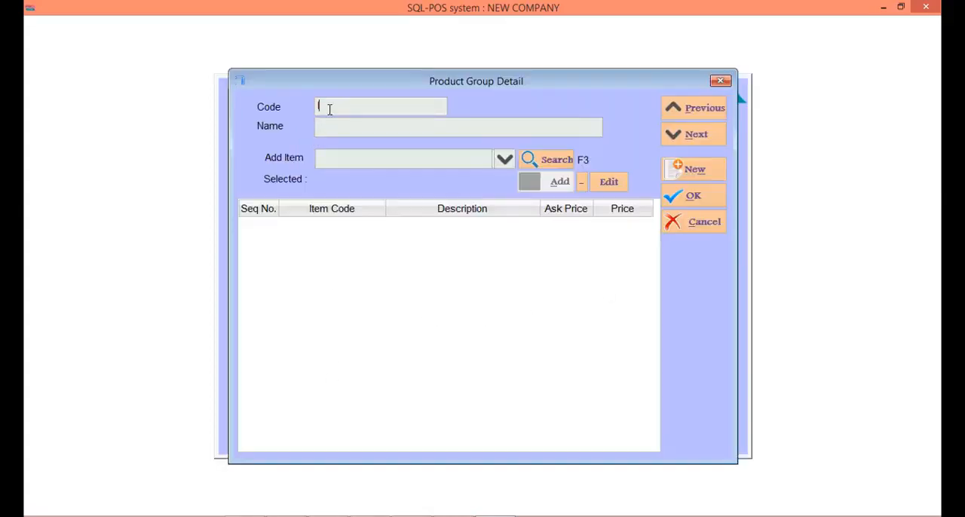
{"action": "type", "text": "IX ACCESSORIES"}
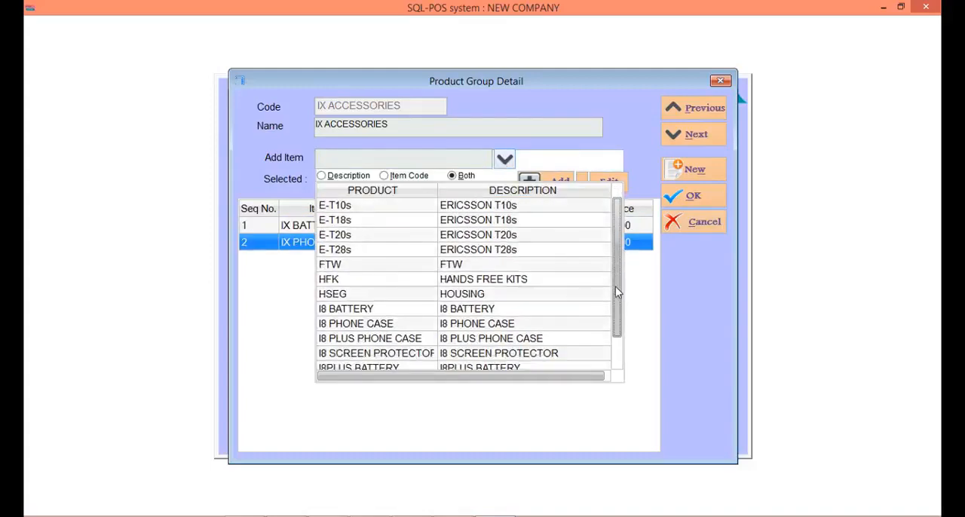
{"action": "scroll", "scroll_direction": "down", "scroll_amount": 3}
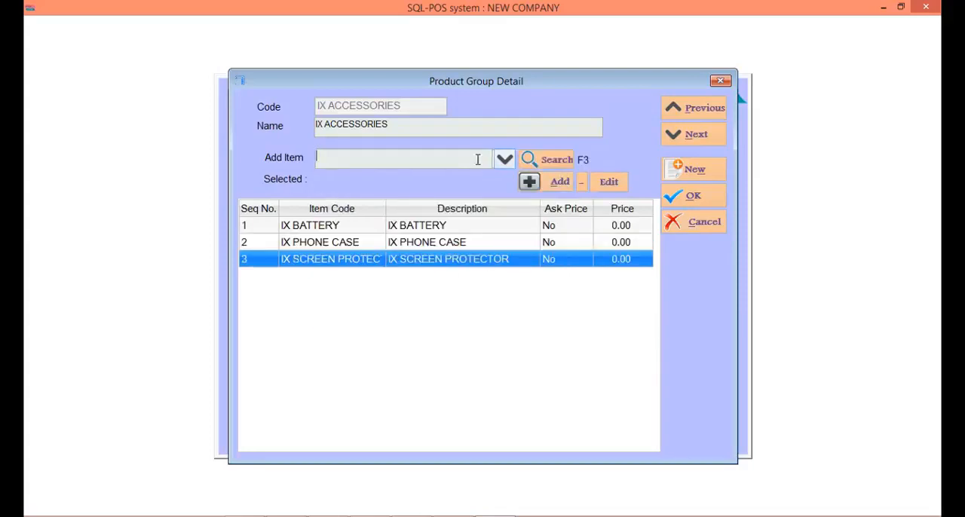
{"action": "left_click", "coordinate": [503, 159]}
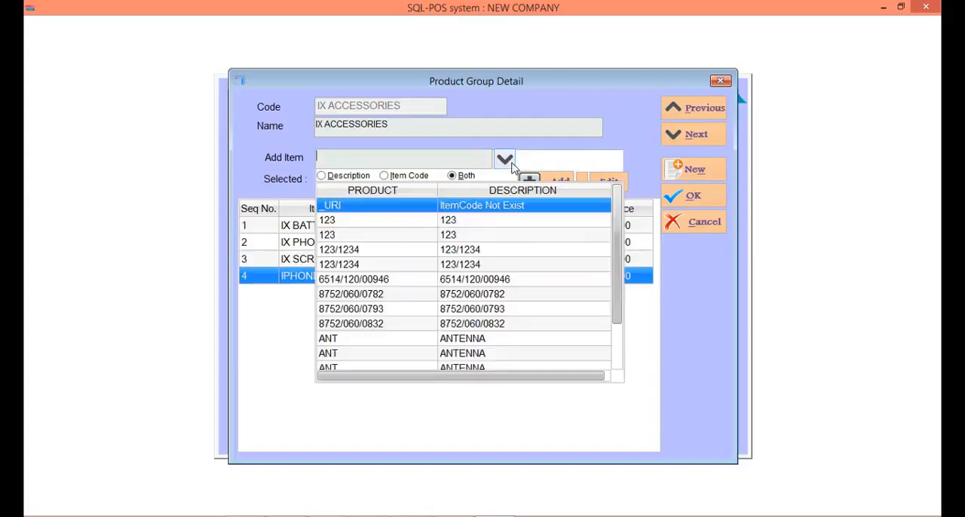
{"action": "scroll", "scroll_direction": "down", "scroll_amount": 3}
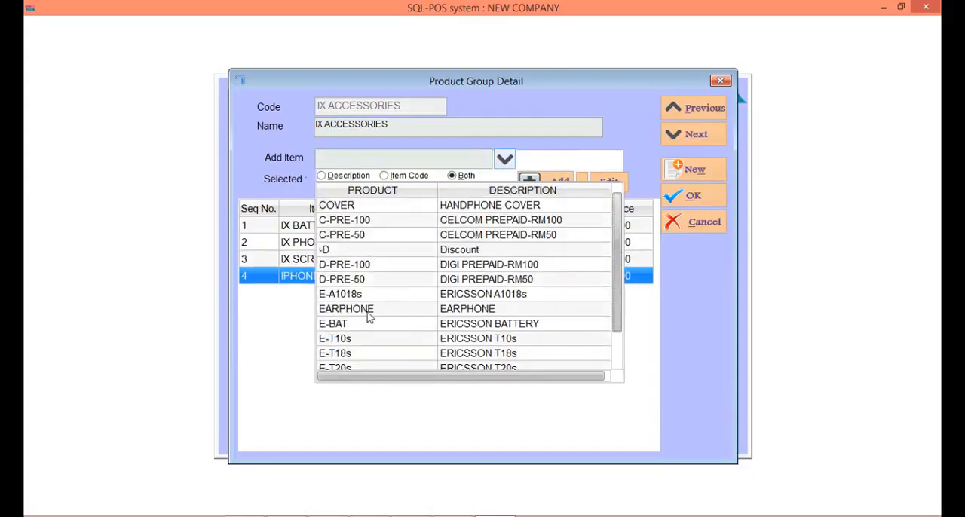
{"action": "left_click", "coordinate": [345, 308]}
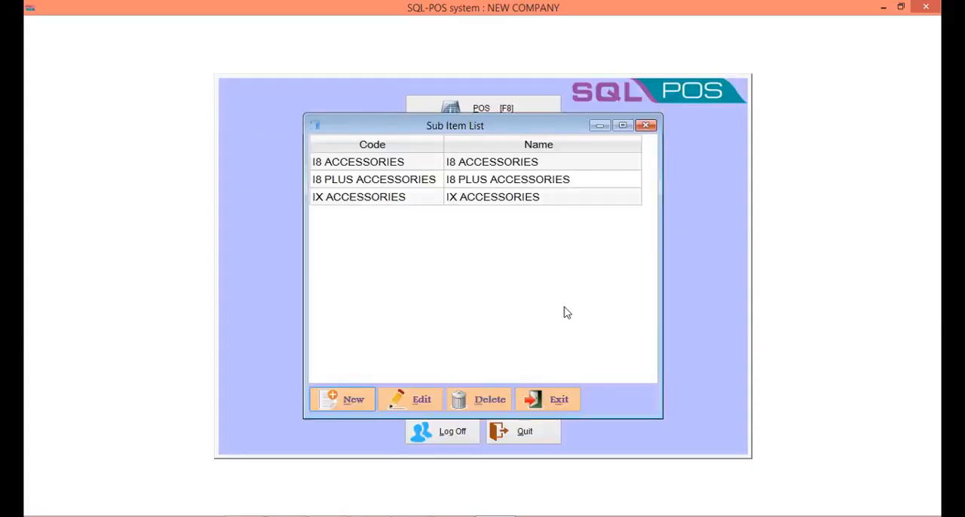
- Exit the Sub Item List and select the IPHONE row in Category
{"action": "left_click", "coordinate": [548, 399]}
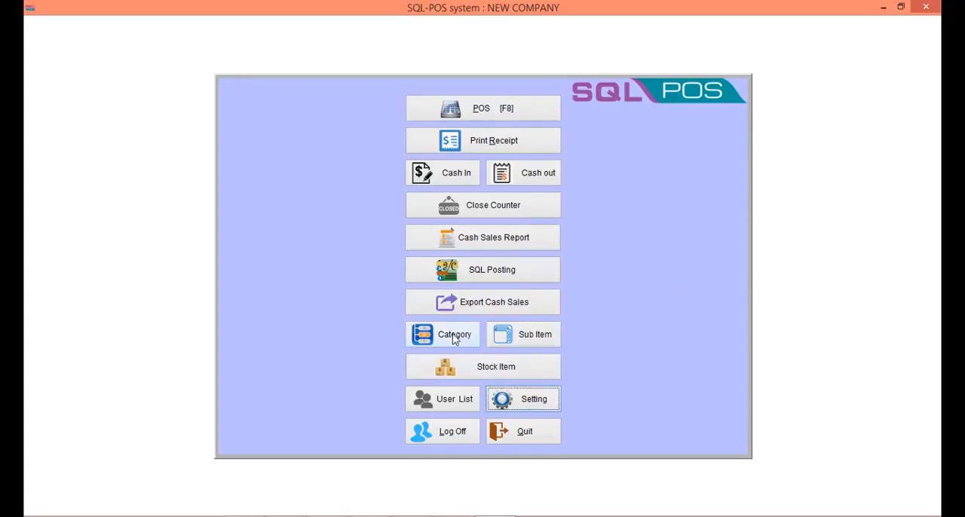
{"action": "left_click", "coordinate": [450, 334]}
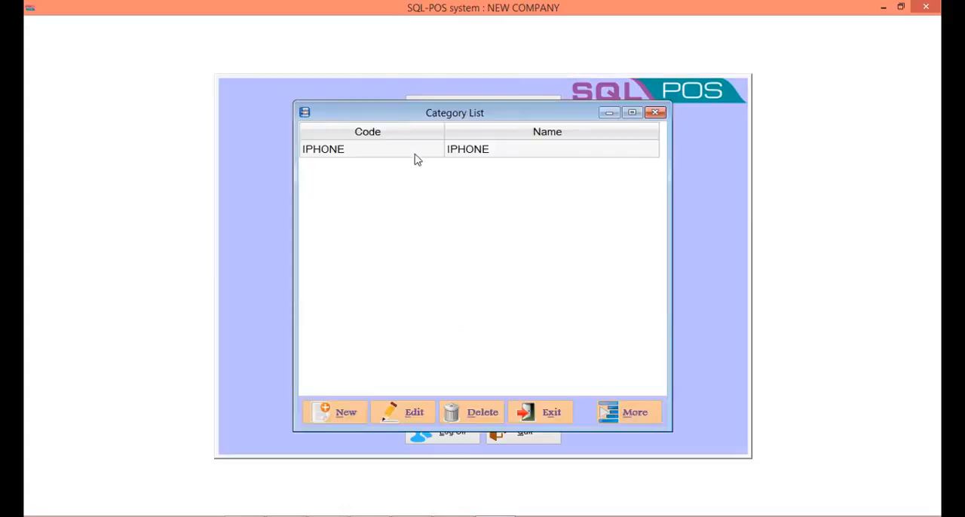
{"action": "left_click", "coordinate": [369, 148]}
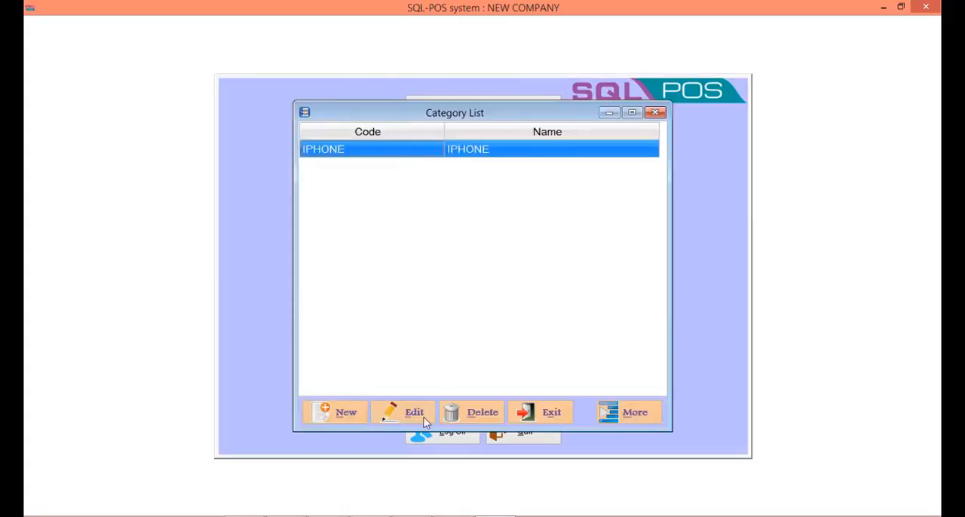
- Link IPHONE 8 to I8 ACCESSORIES and IPHONE 8 PLUS to I8 PLUS ACCESSORIES, then save
{"action": "left_click", "coordinate": [408, 413]}
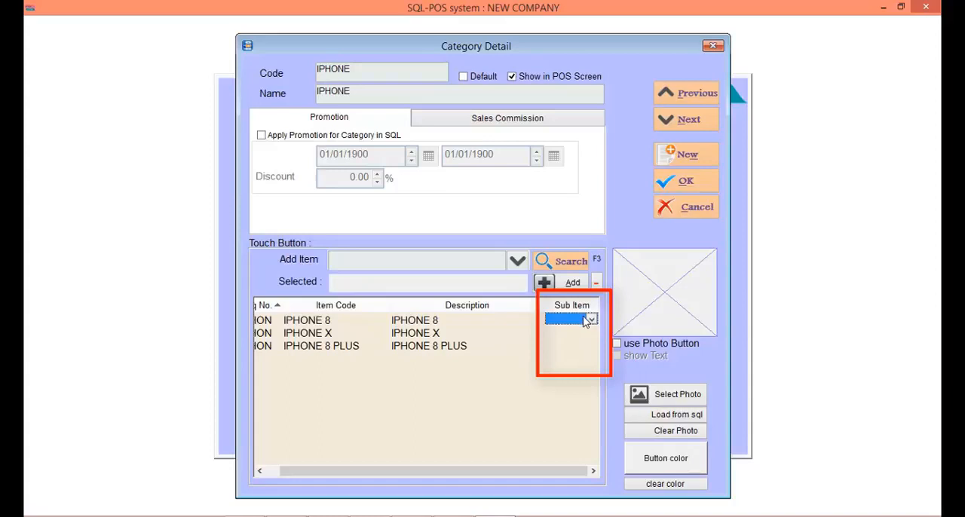
{"action": "left_click", "coordinate": [592, 317]}
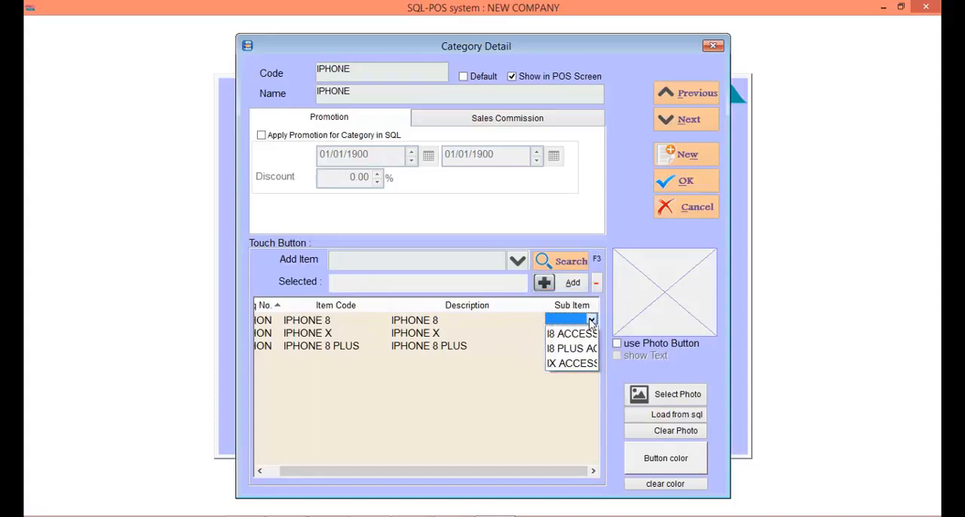
{"action": "left_click", "coordinate": [569, 333]}
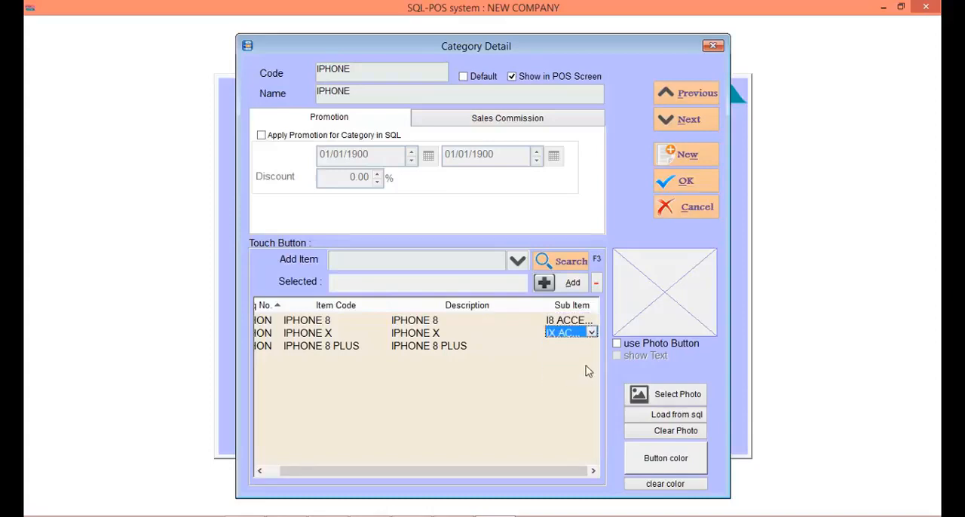
{"action": "left_click", "coordinate": [592, 344]}
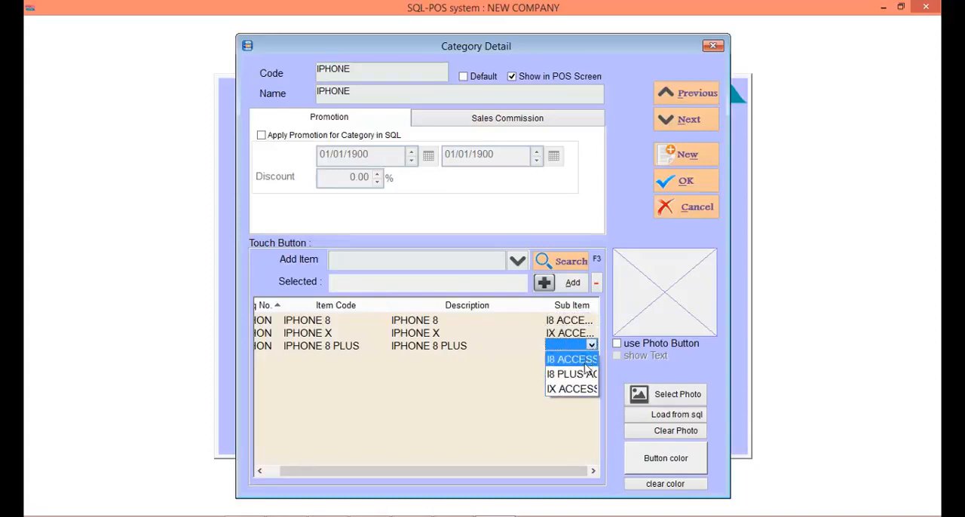
{"action": "left_click", "coordinate": [565, 373]}
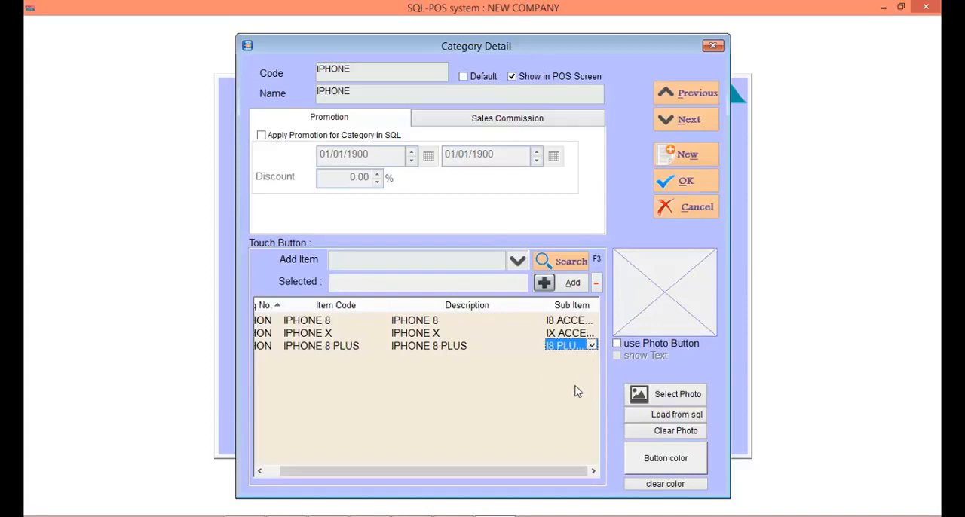
{"action": "left_click", "coordinate": [685, 181]}
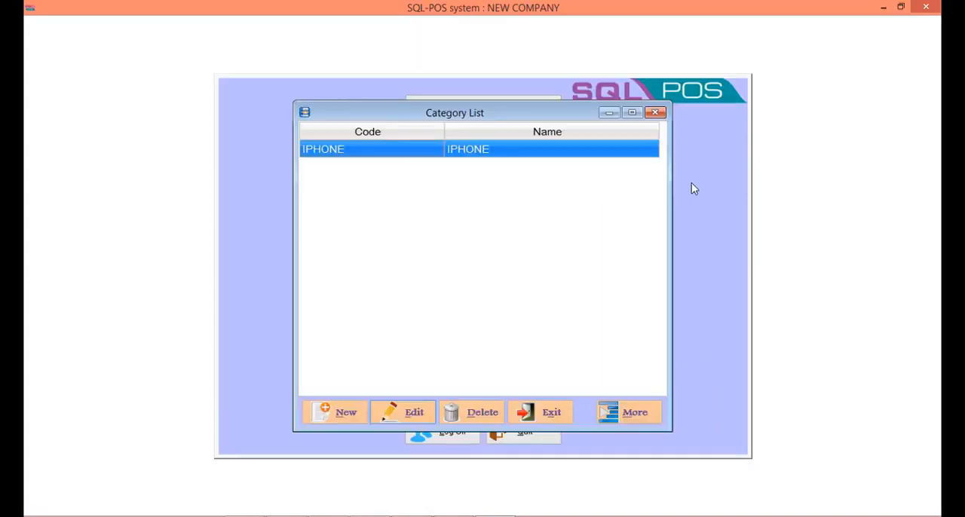
{"action": "left_click", "coordinate": [551, 412]}
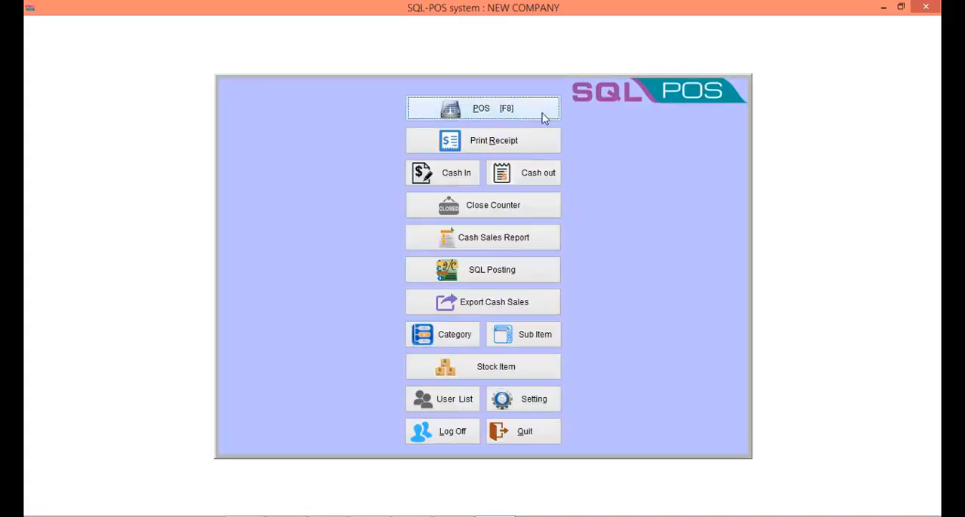
- Open the POS [F8] sales screen
{"action": "left_click", "coordinate": [483, 108]}
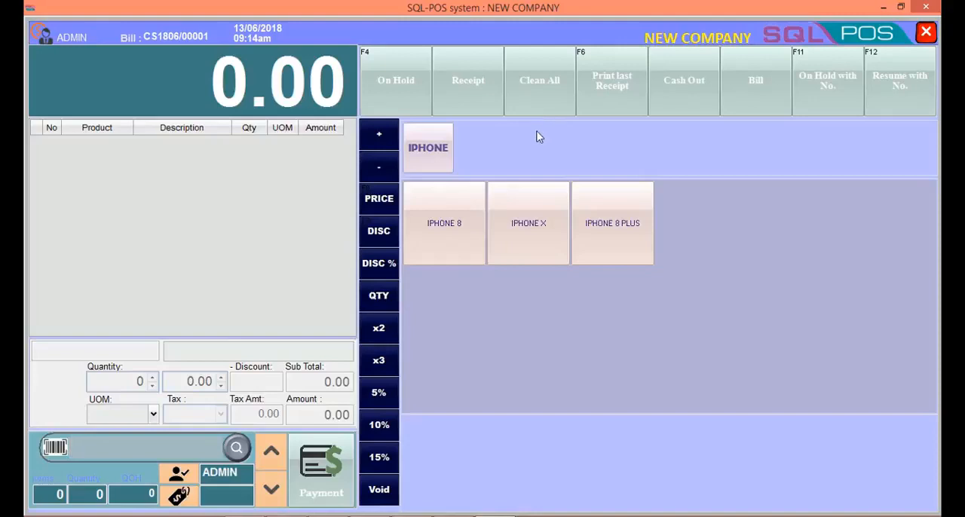
{"action": "mouse_move", "coordinate": [451, 268]}
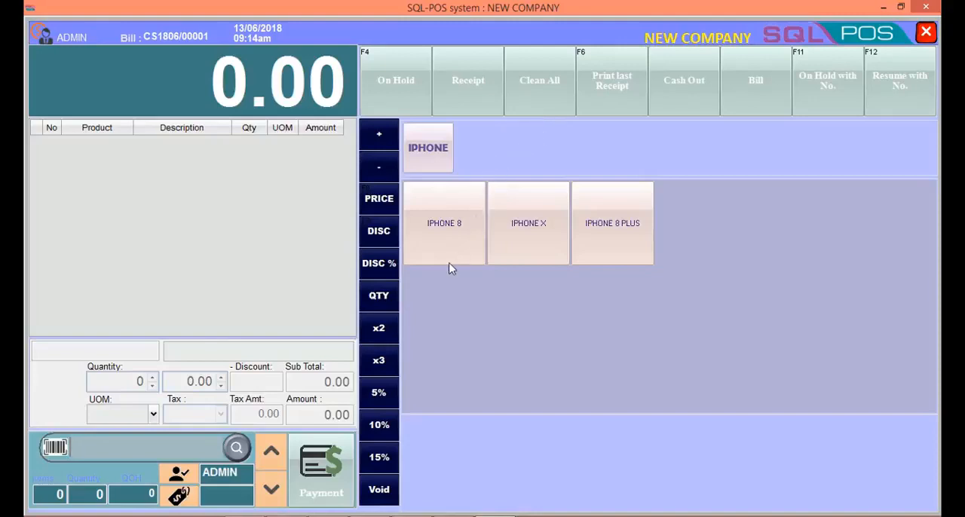
{"action": "mouse_move", "coordinate": [429, 265]}
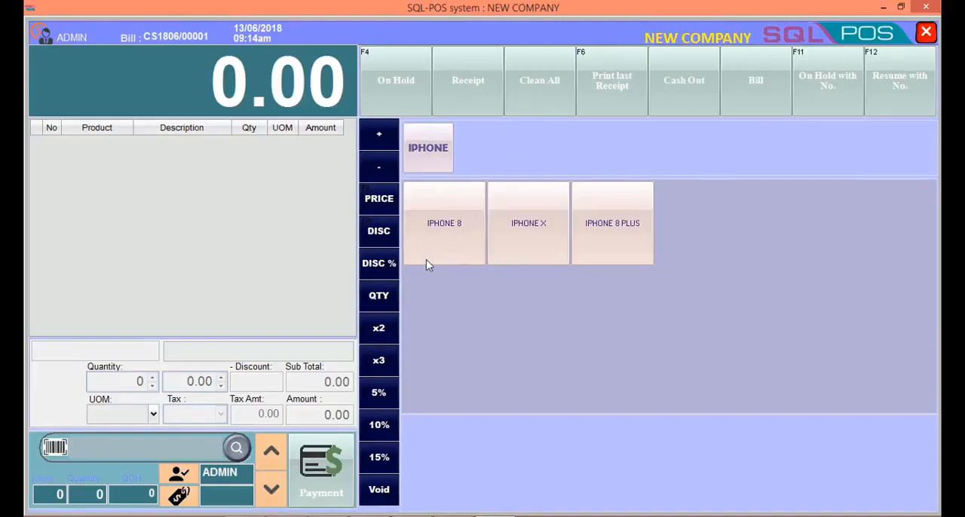
{"action": "mouse_move", "coordinate": [592, 254]}
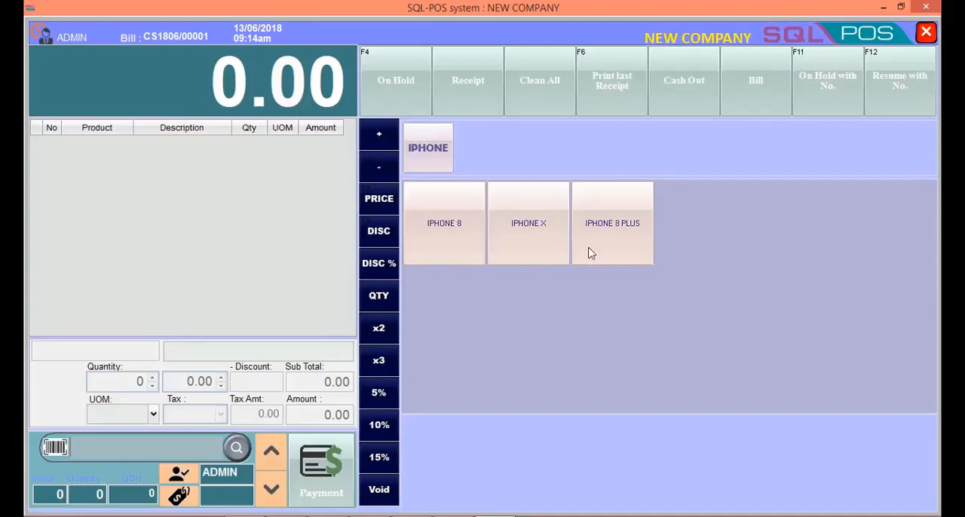
{"action": "mouse_move", "coordinate": [459, 249]}
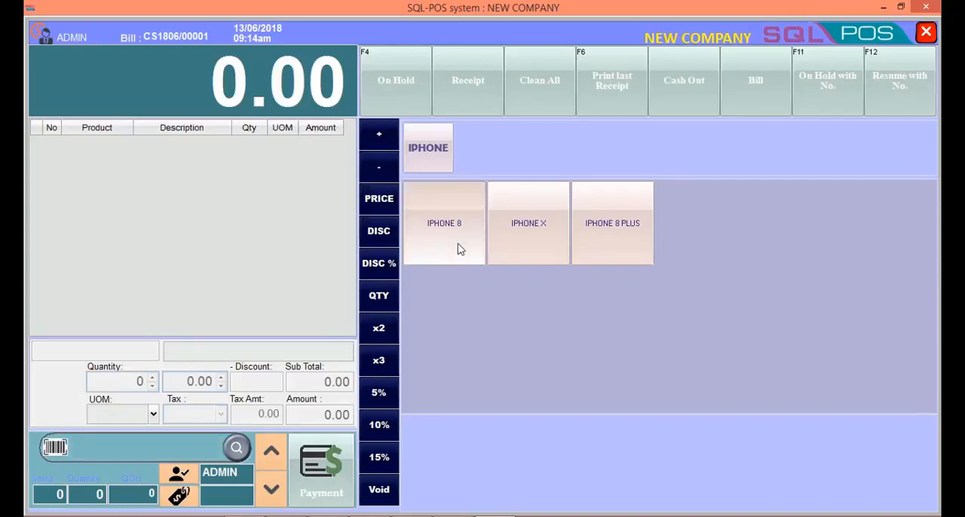
- Ring up IPHONE 8 with screen protector and charger, then IPHONE X and IPHONE 8 PLUS
{"action": "left_click", "coordinate": [444, 222]}
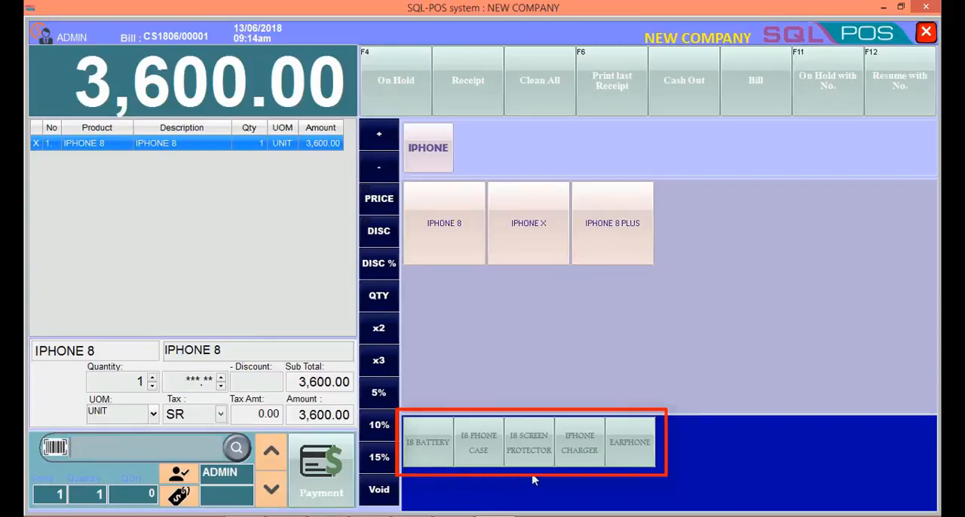
{"action": "mouse_move", "coordinate": [586, 478]}
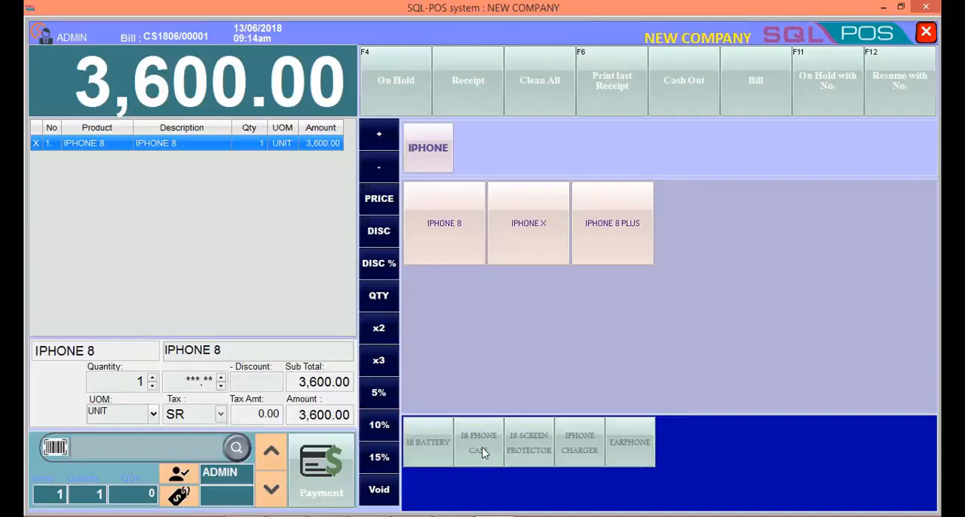
{"action": "left_click", "coordinate": [529, 443]}
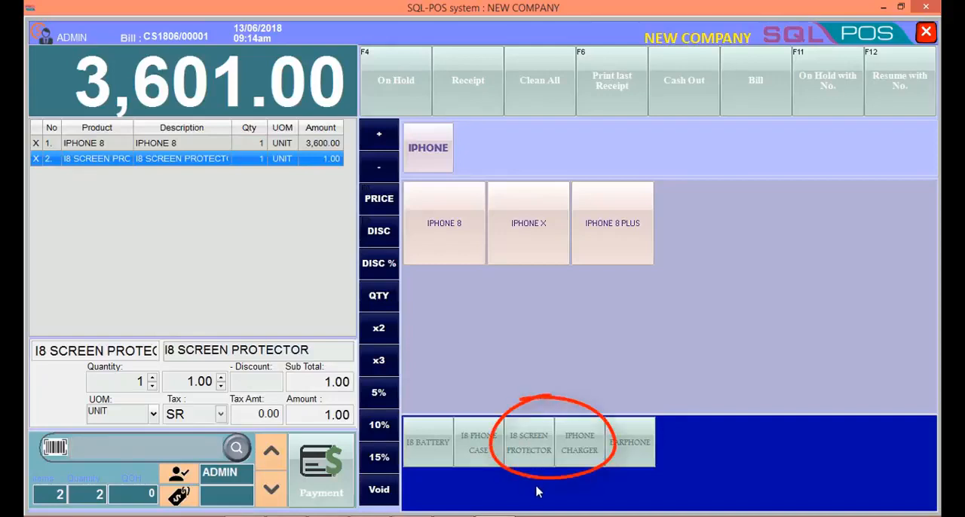
{"action": "left_click", "coordinate": [581, 443]}
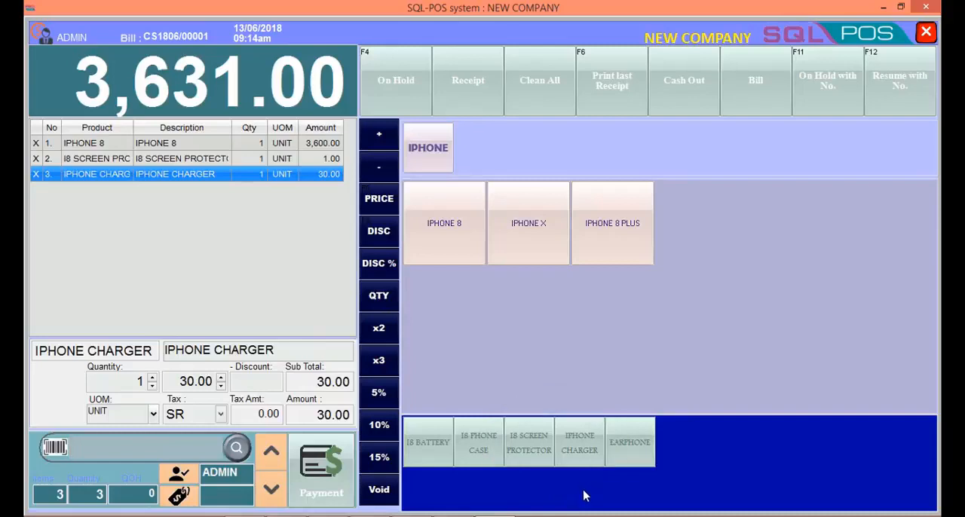
{"action": "mouse_move", "coordinate": [504, 231]}
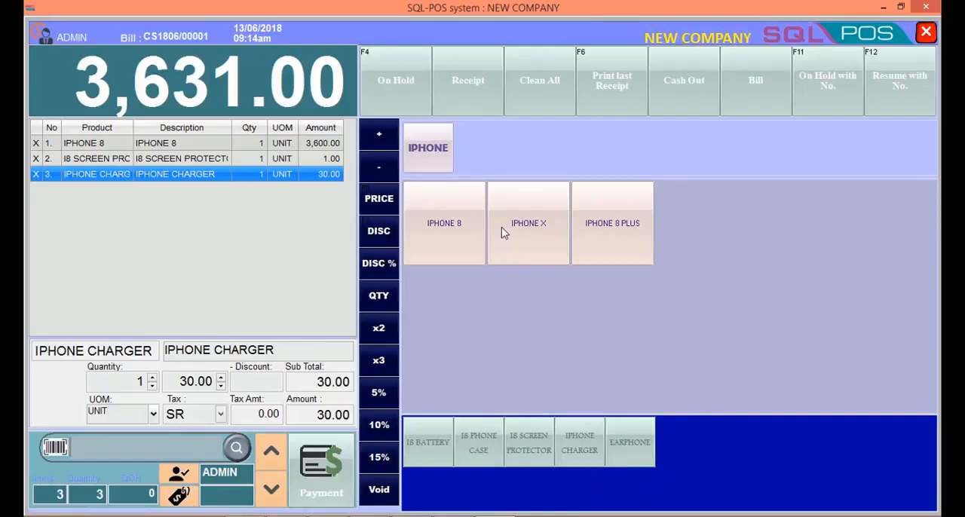
{"action": "mouse_move", "coordinate": [536, 263]}
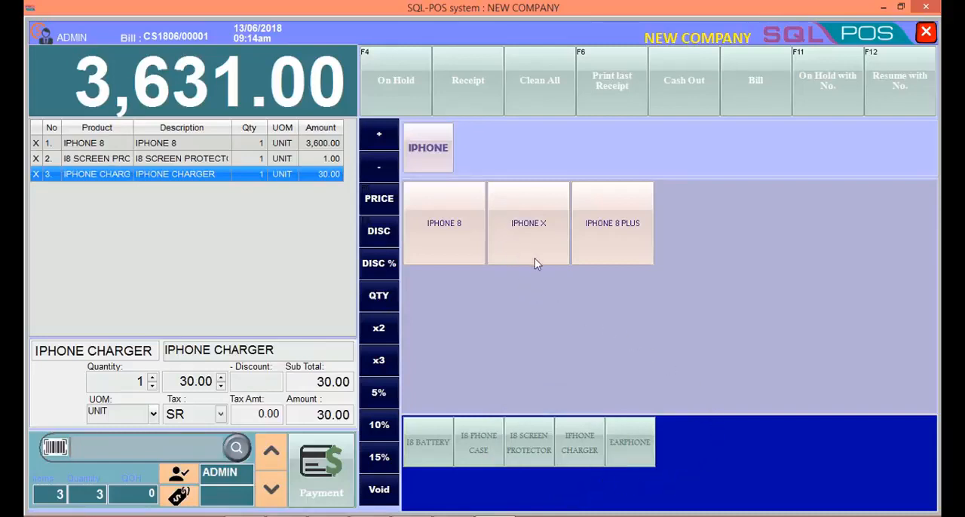
{"action": "left_click", "coordinate": [529, 223]}
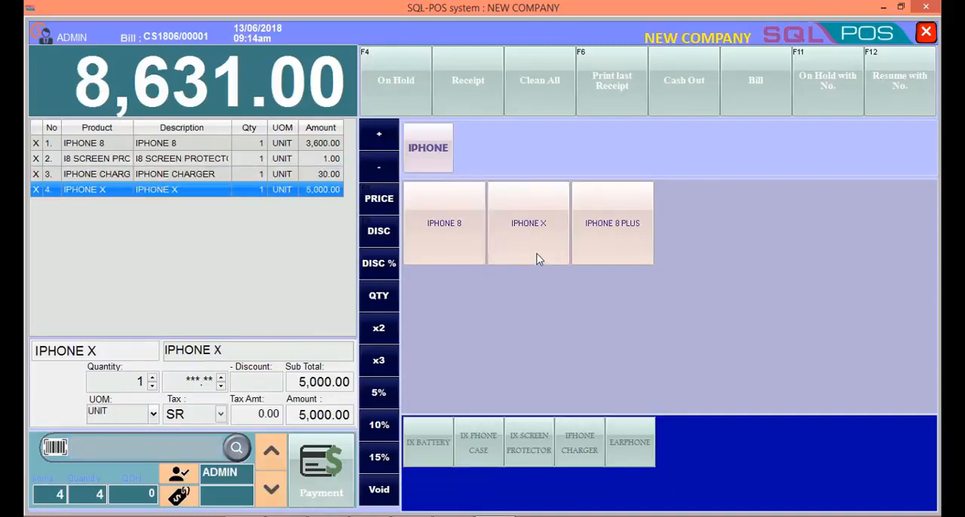
{"action": "left_click", "coordinate": [612, 222]}
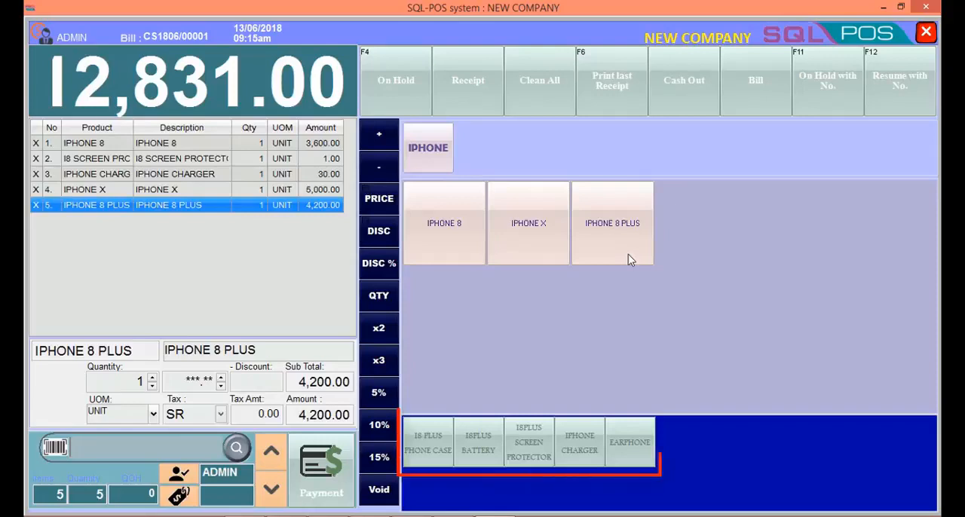